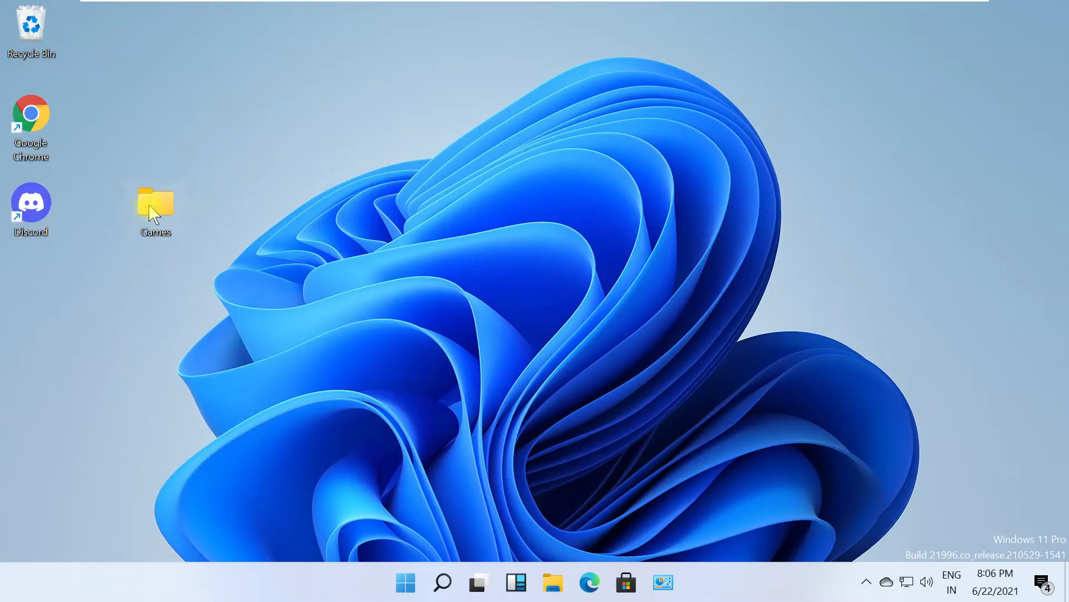
# Bring up the Games folder's Properties and go to its Customize settings
pyautogui.moveTo(156, 208); pyautogui.dragTo(218, 209)
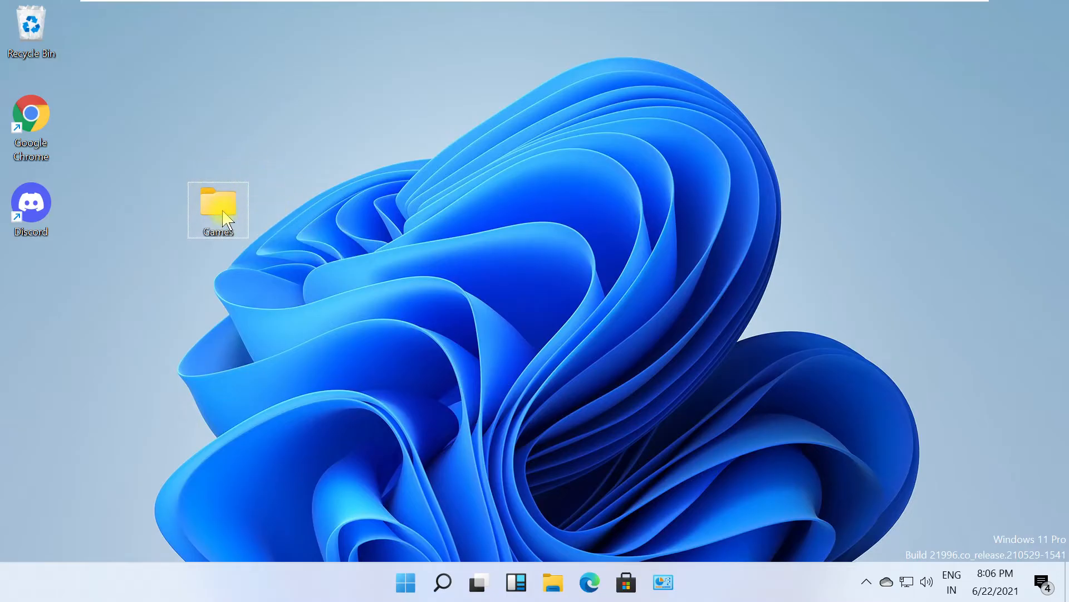
pyautogui.rightClick(217, 209)
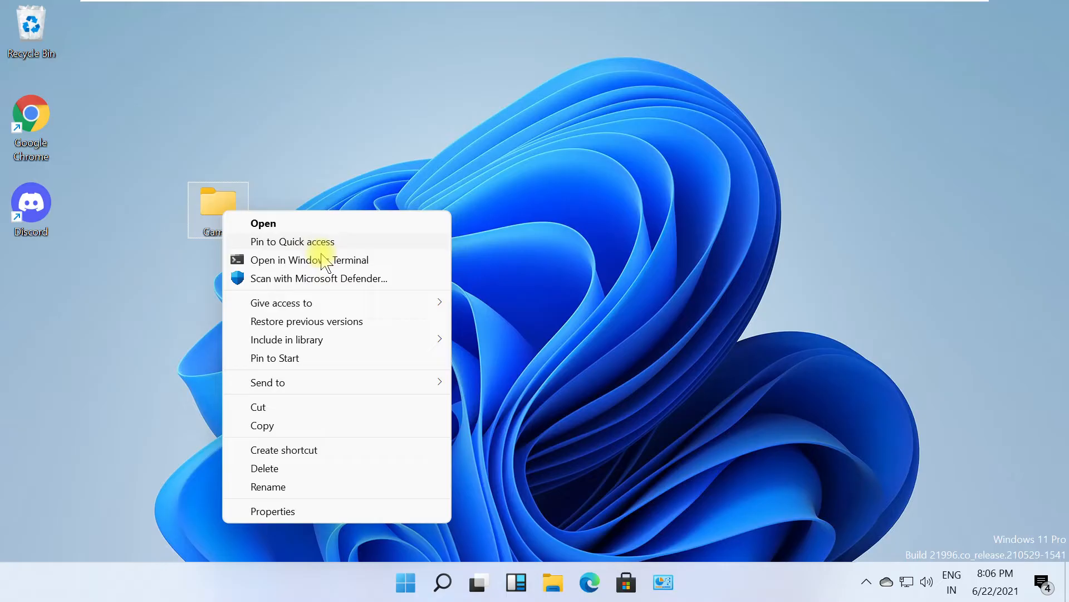
pyautogui.click(272, 511)
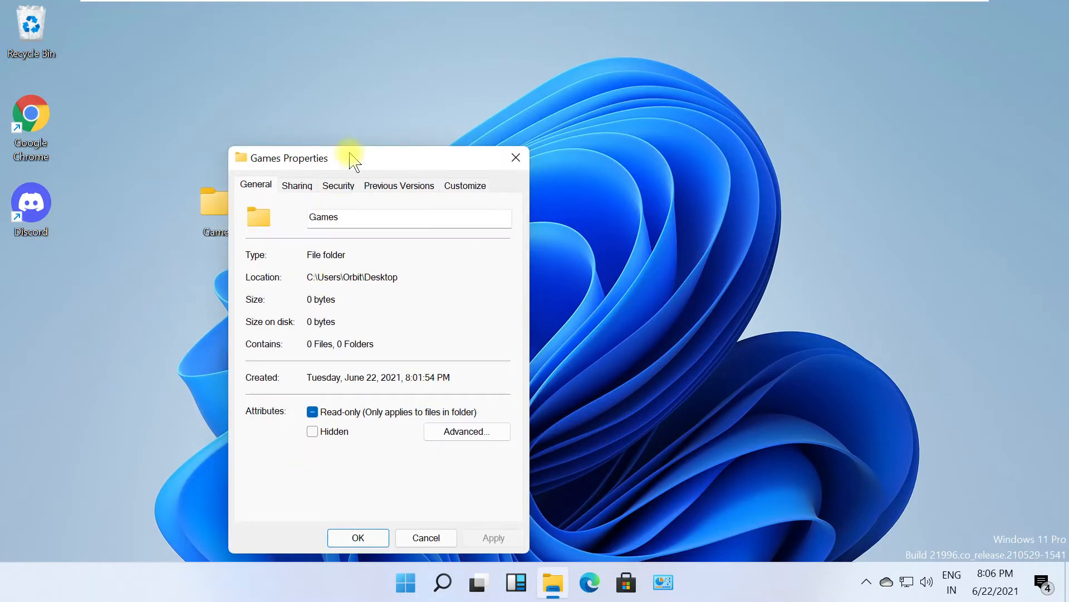
pyautogui.moveTo(348, 157); pyautogui.dragTo(409, 53)
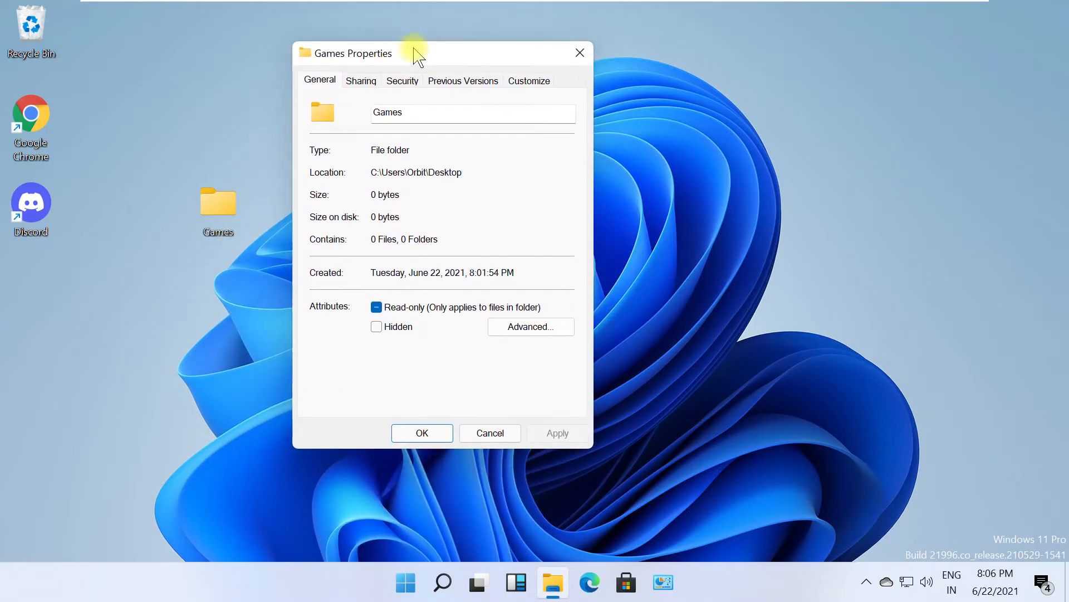
pyautogui.click(528, 80)
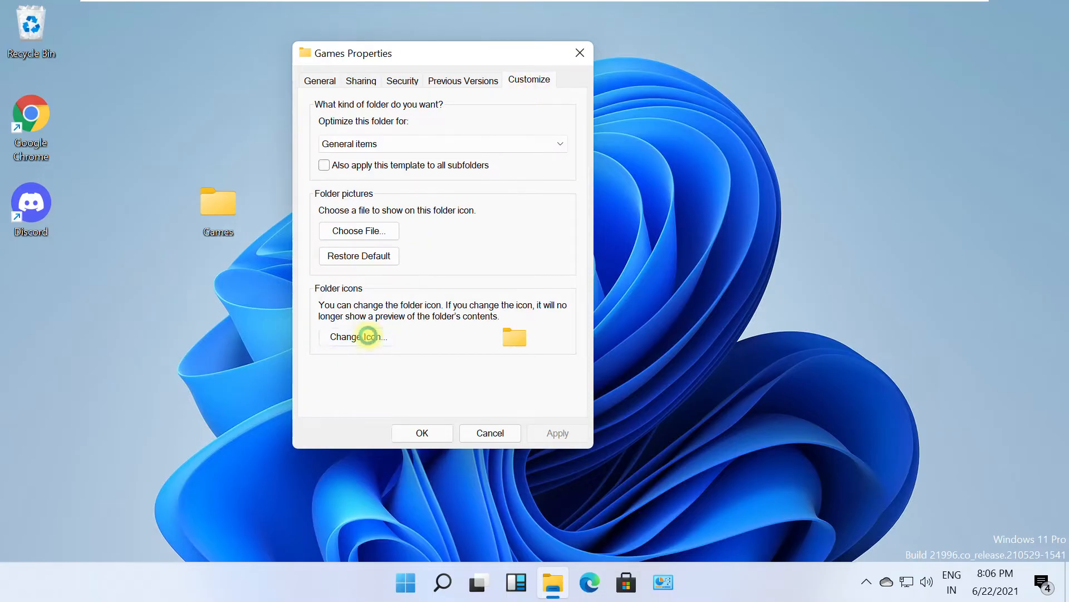
# Choose the multicoloured SHELL32 icon for the Games folder and confirm it
pyautogui.click(358, 337)
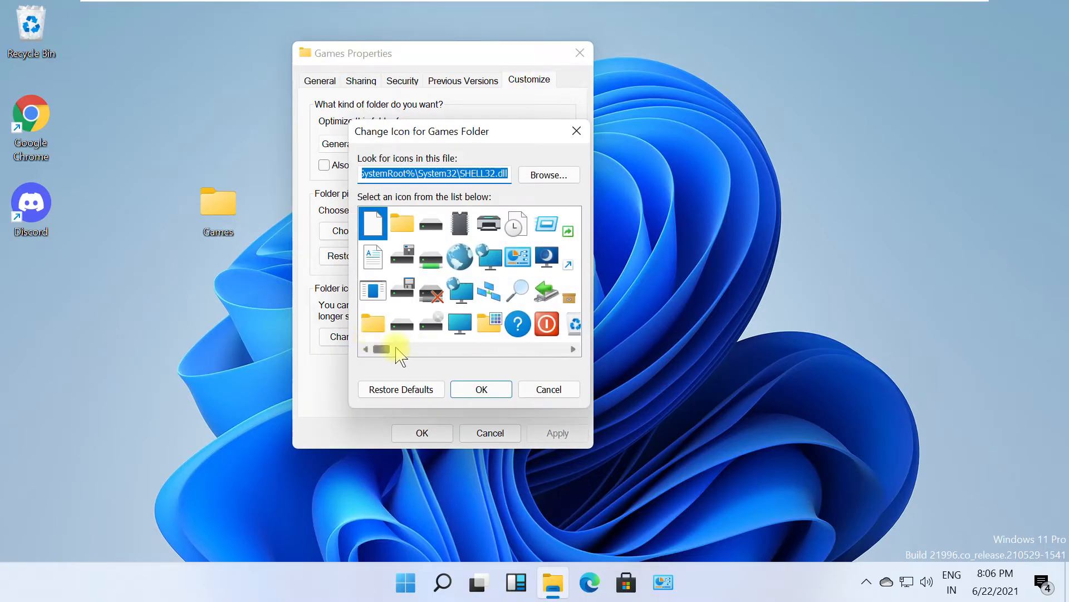
pyautogui.moveTo(381, 349); pyautogui.dragTo(436, 349)
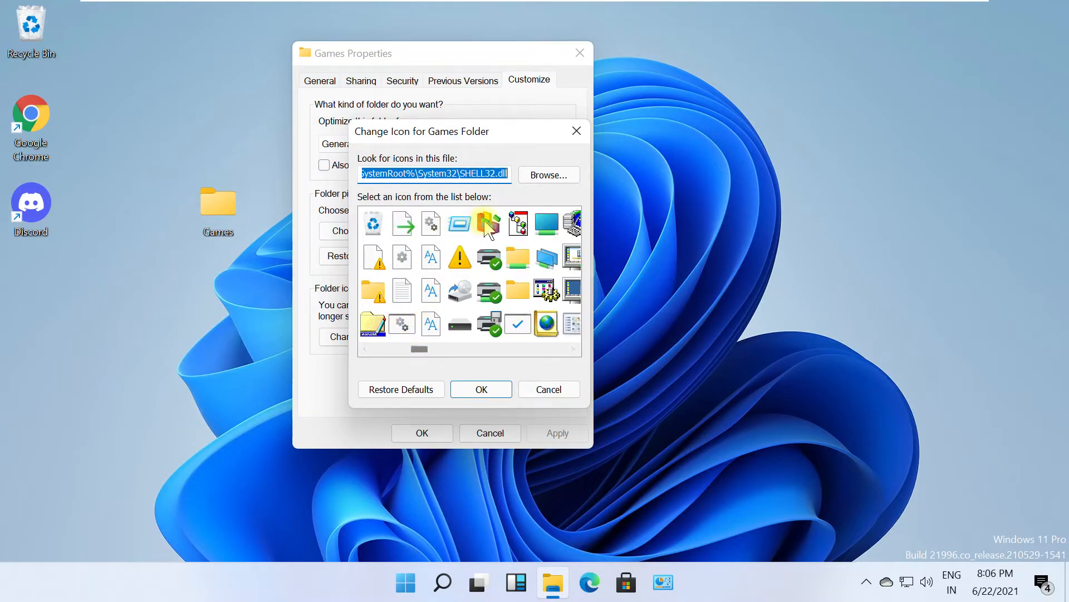
pyautogui.click(489, 222)
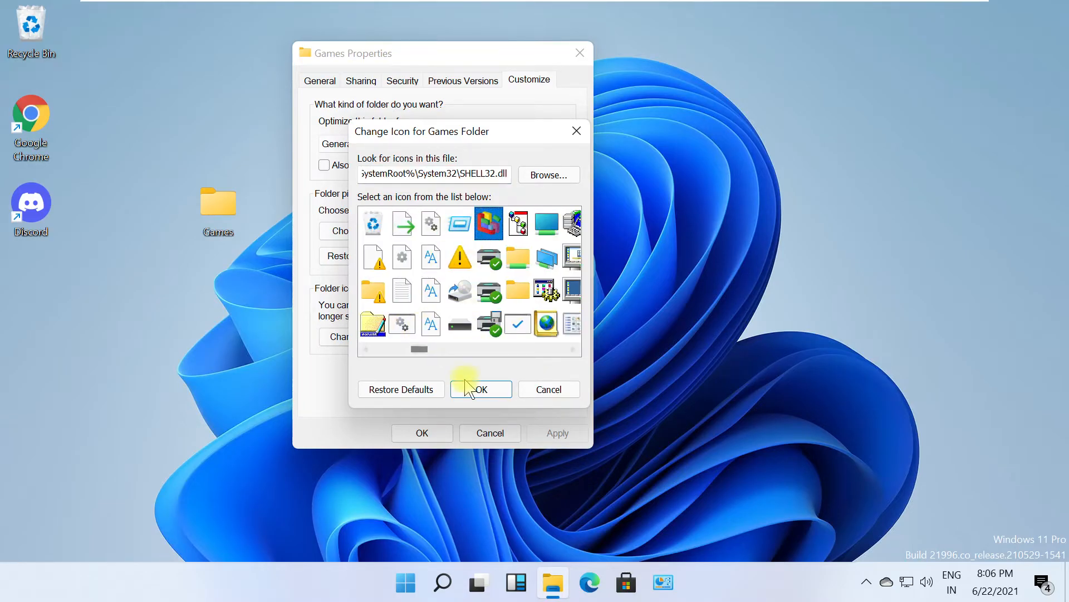
pyautogui.click(481, 388)
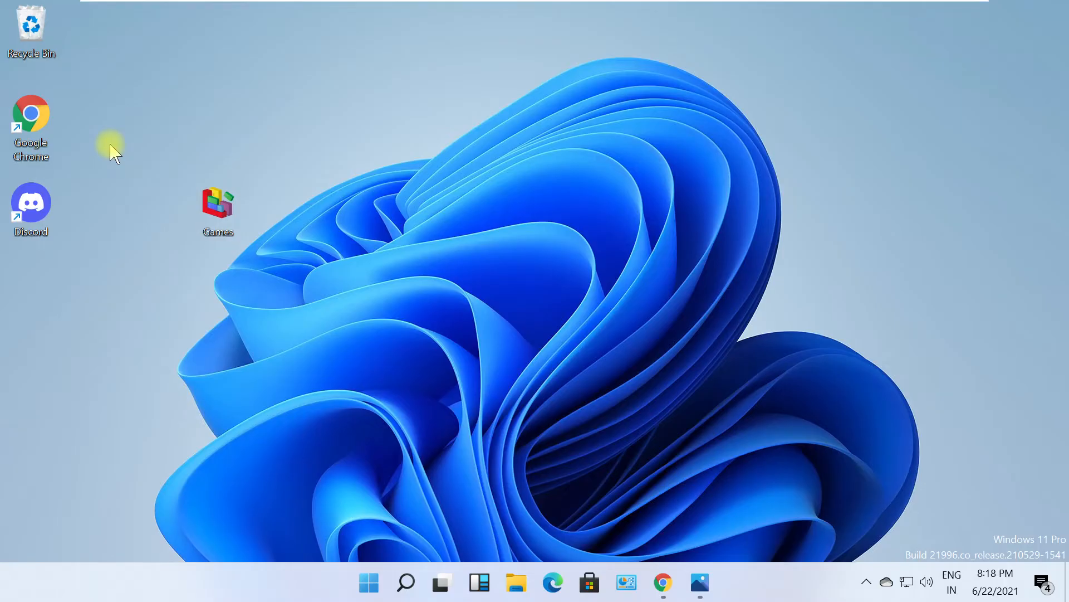
pyautogui.moveTo(31, 126)
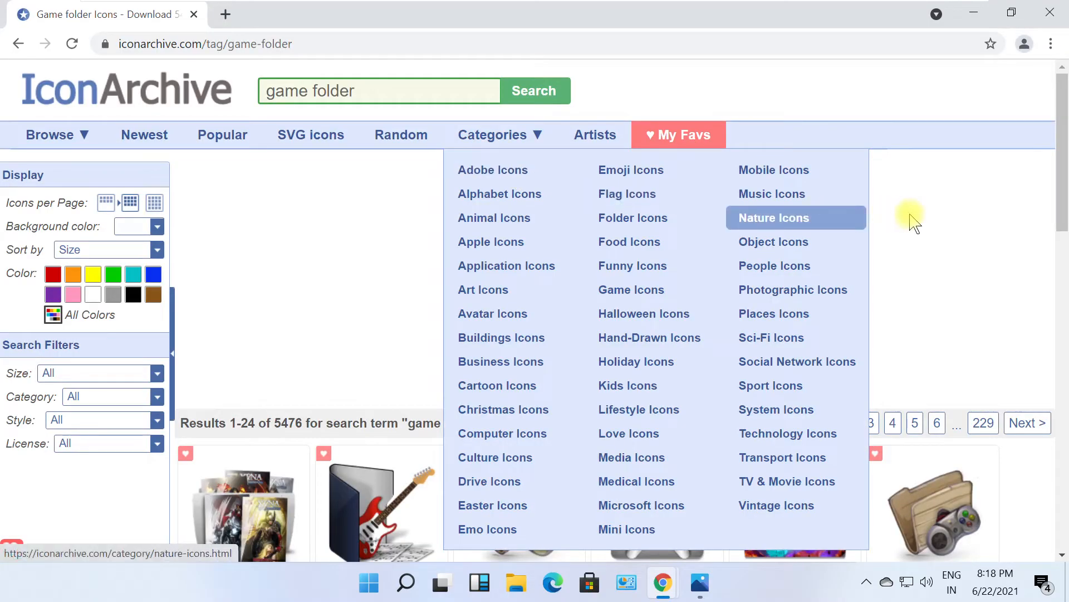
# From the game-folder results, get the Folder blue games icon as an ICO download
pyautogui.scroll(-3)
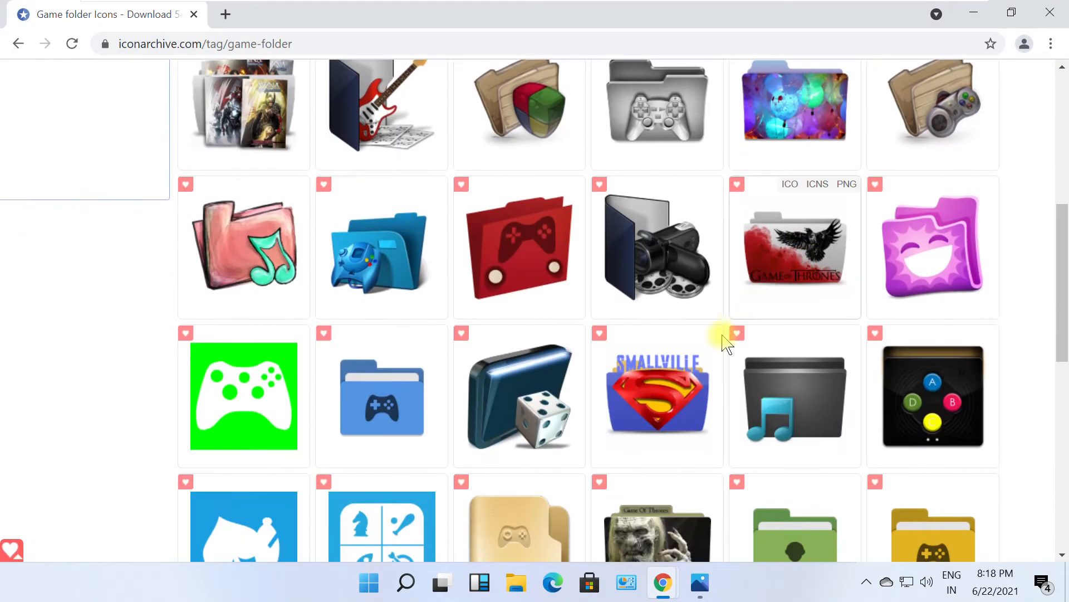
pyautogui.click(381, 397)
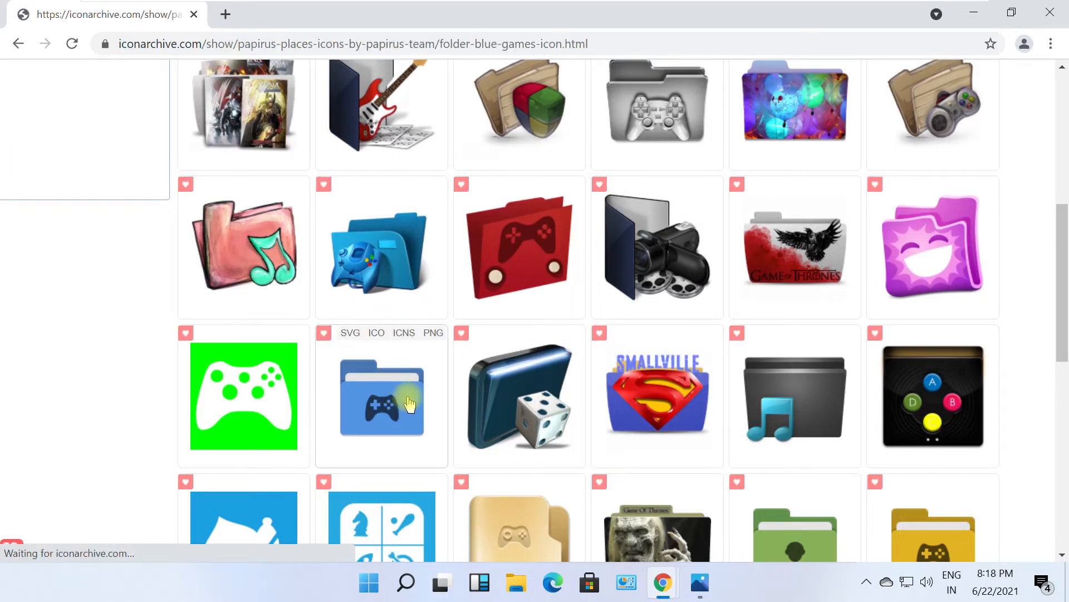
pyautogui.click(381, 396)
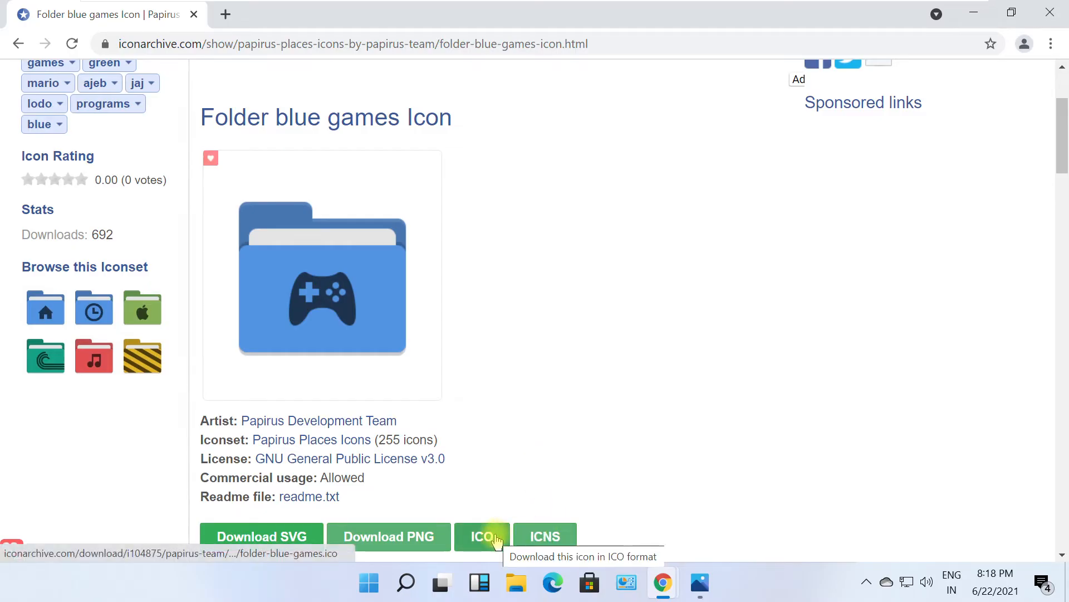
pyautogui.click(483, 536)
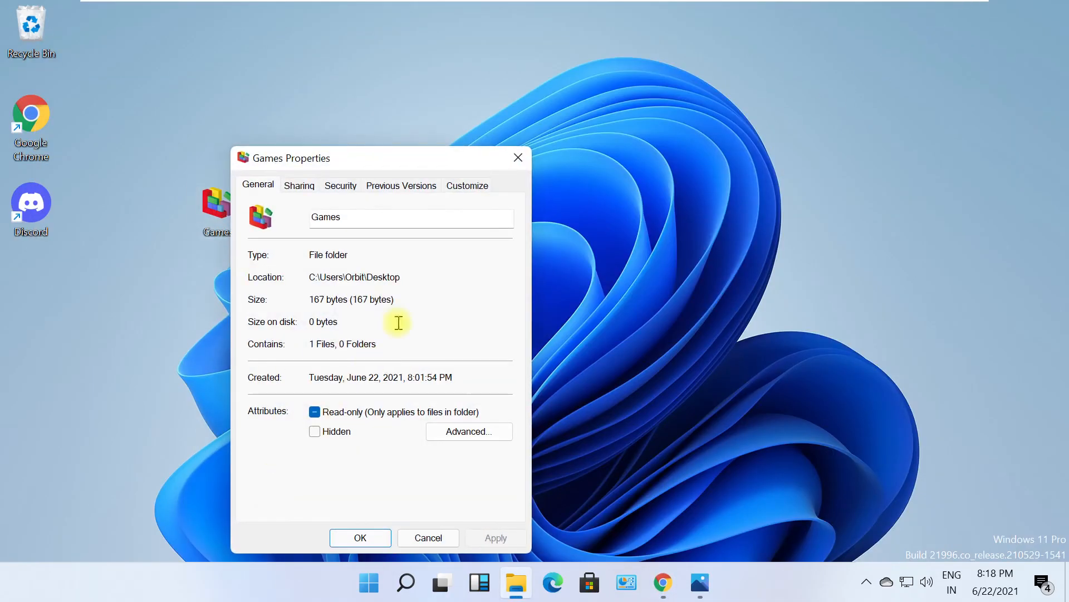
# Browse to the downloaded .ico in Downloads and set it as the Games folder's icon
pyautogui.click(466, 186)
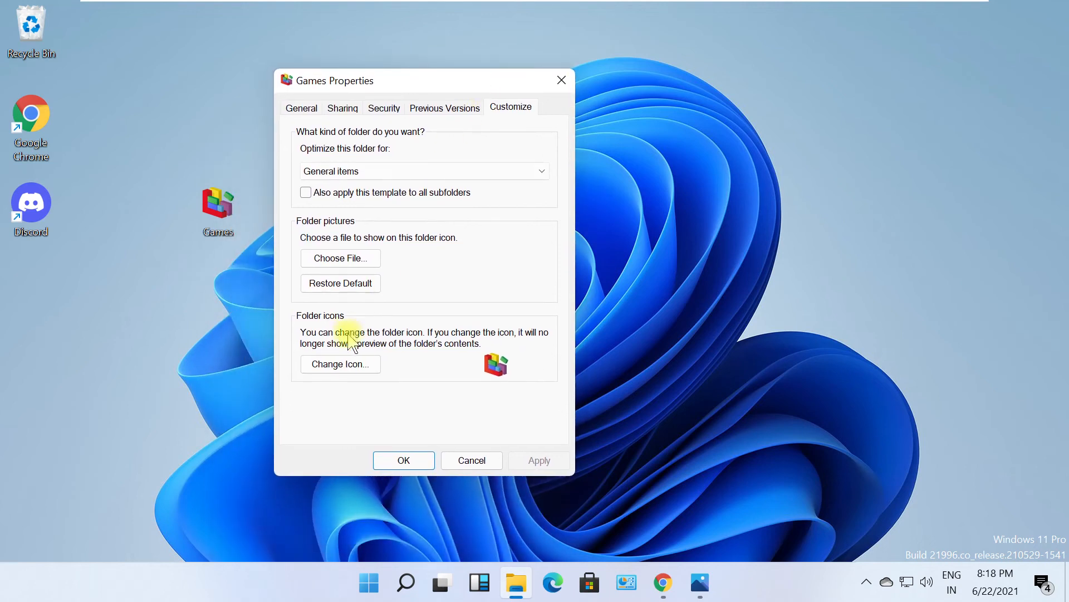
pyautogui.click(340, 363)
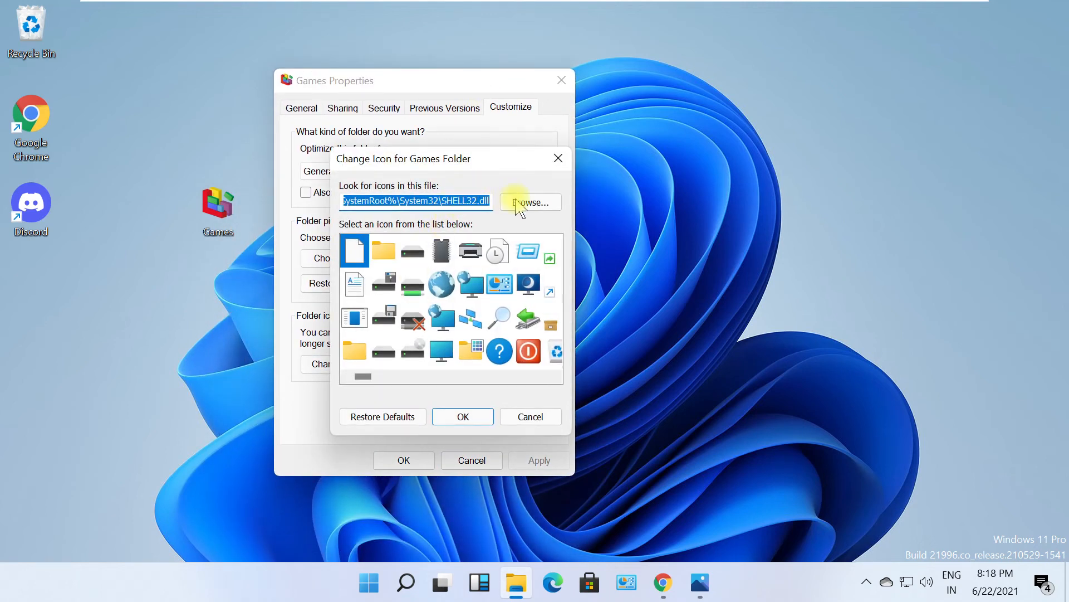
pyautogui.click(530, 202)
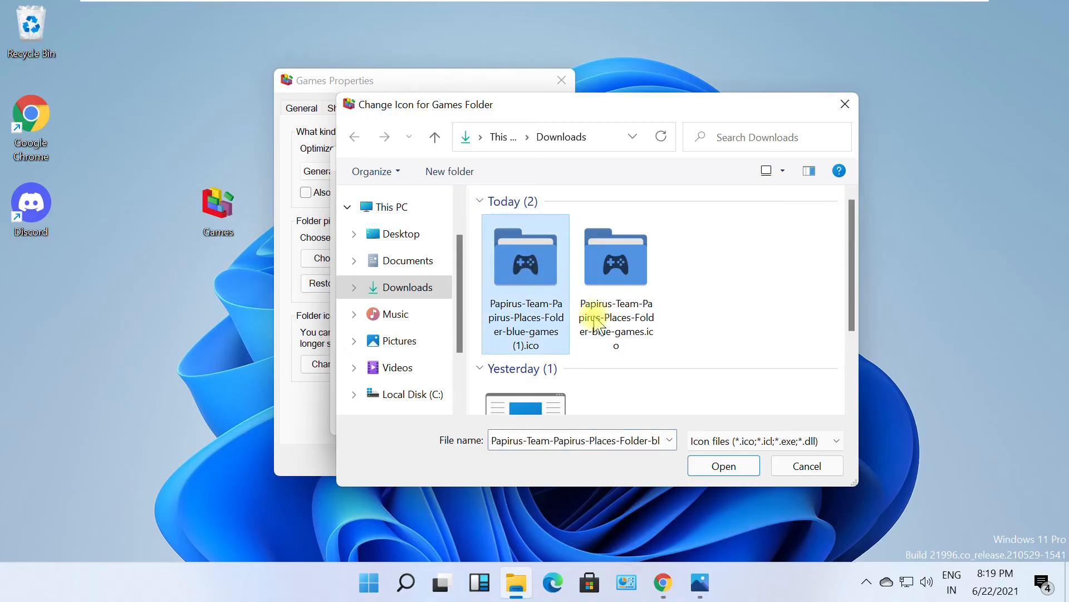
pyautogui.click(723, 466)
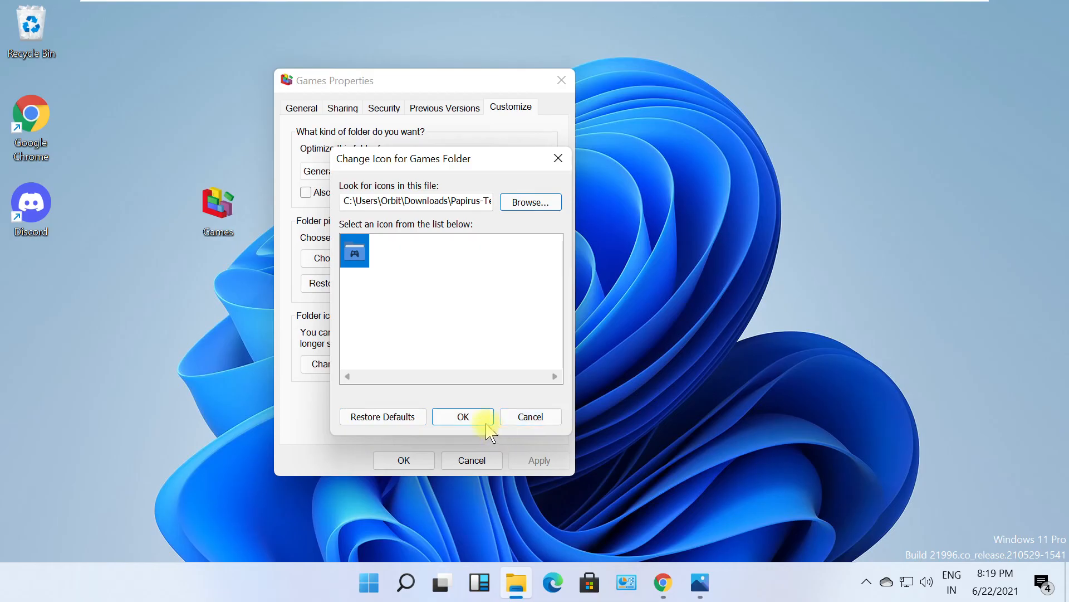
pyautogui.click(463, 416)
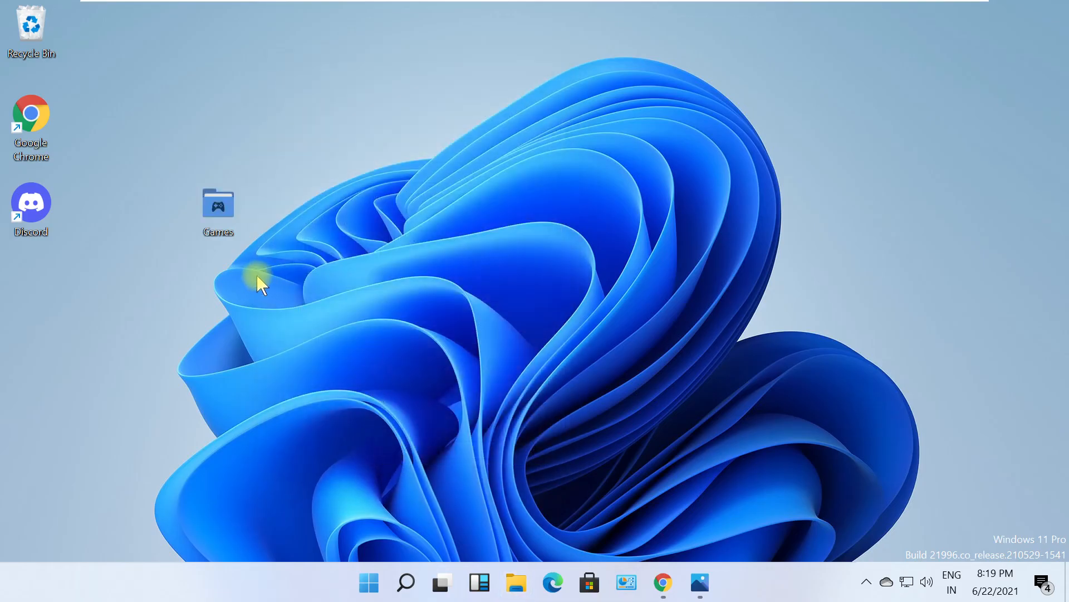
pyautogui.moveTo(242, 212)
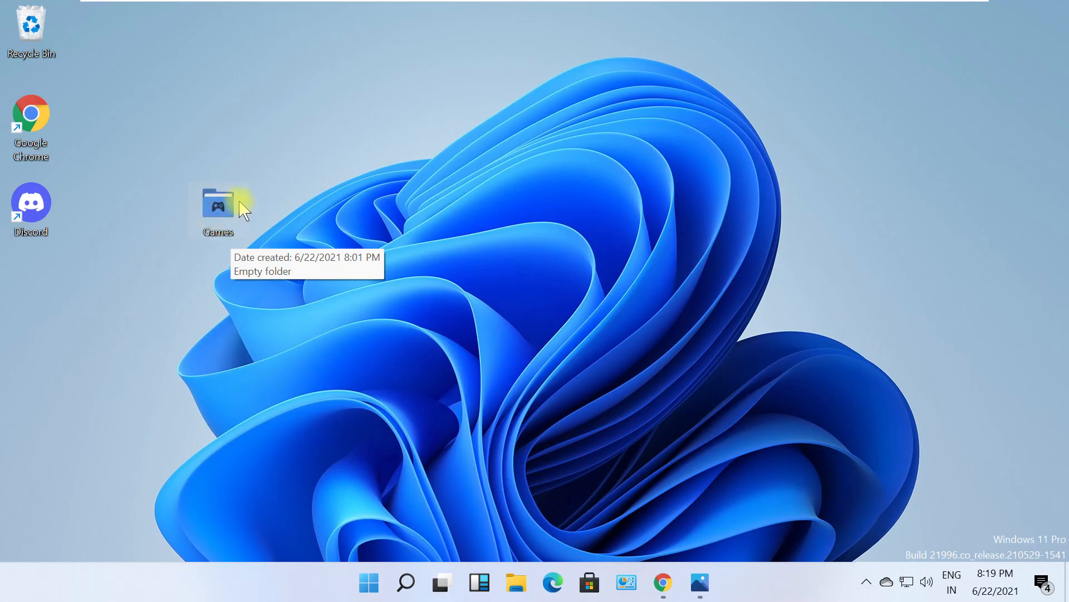